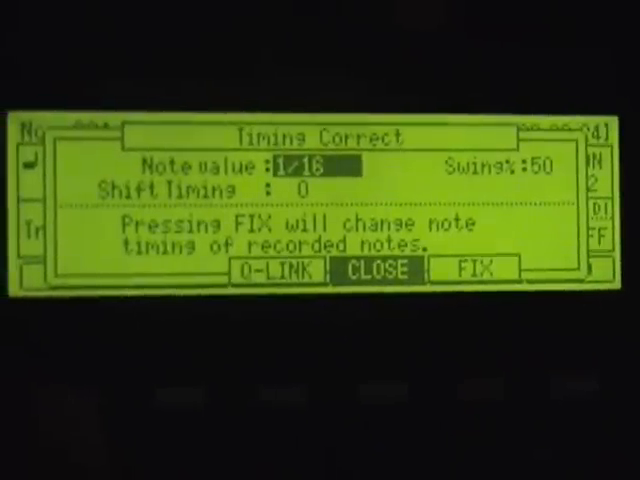
# - Show the Q-Link assignments for Timing Correct, with Swing and Shift both off
pyautogui.click(276, 270)
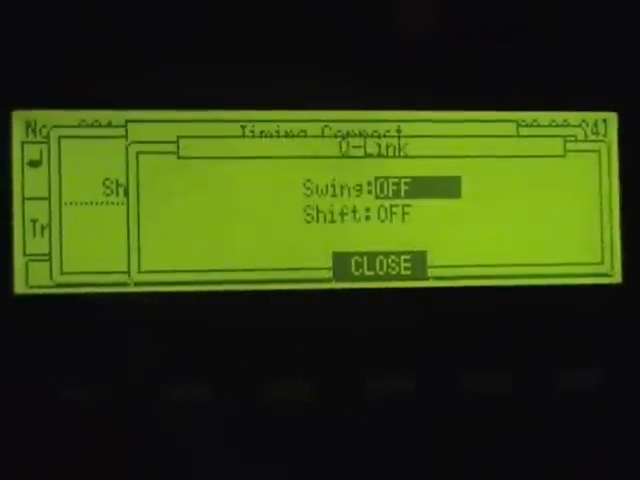